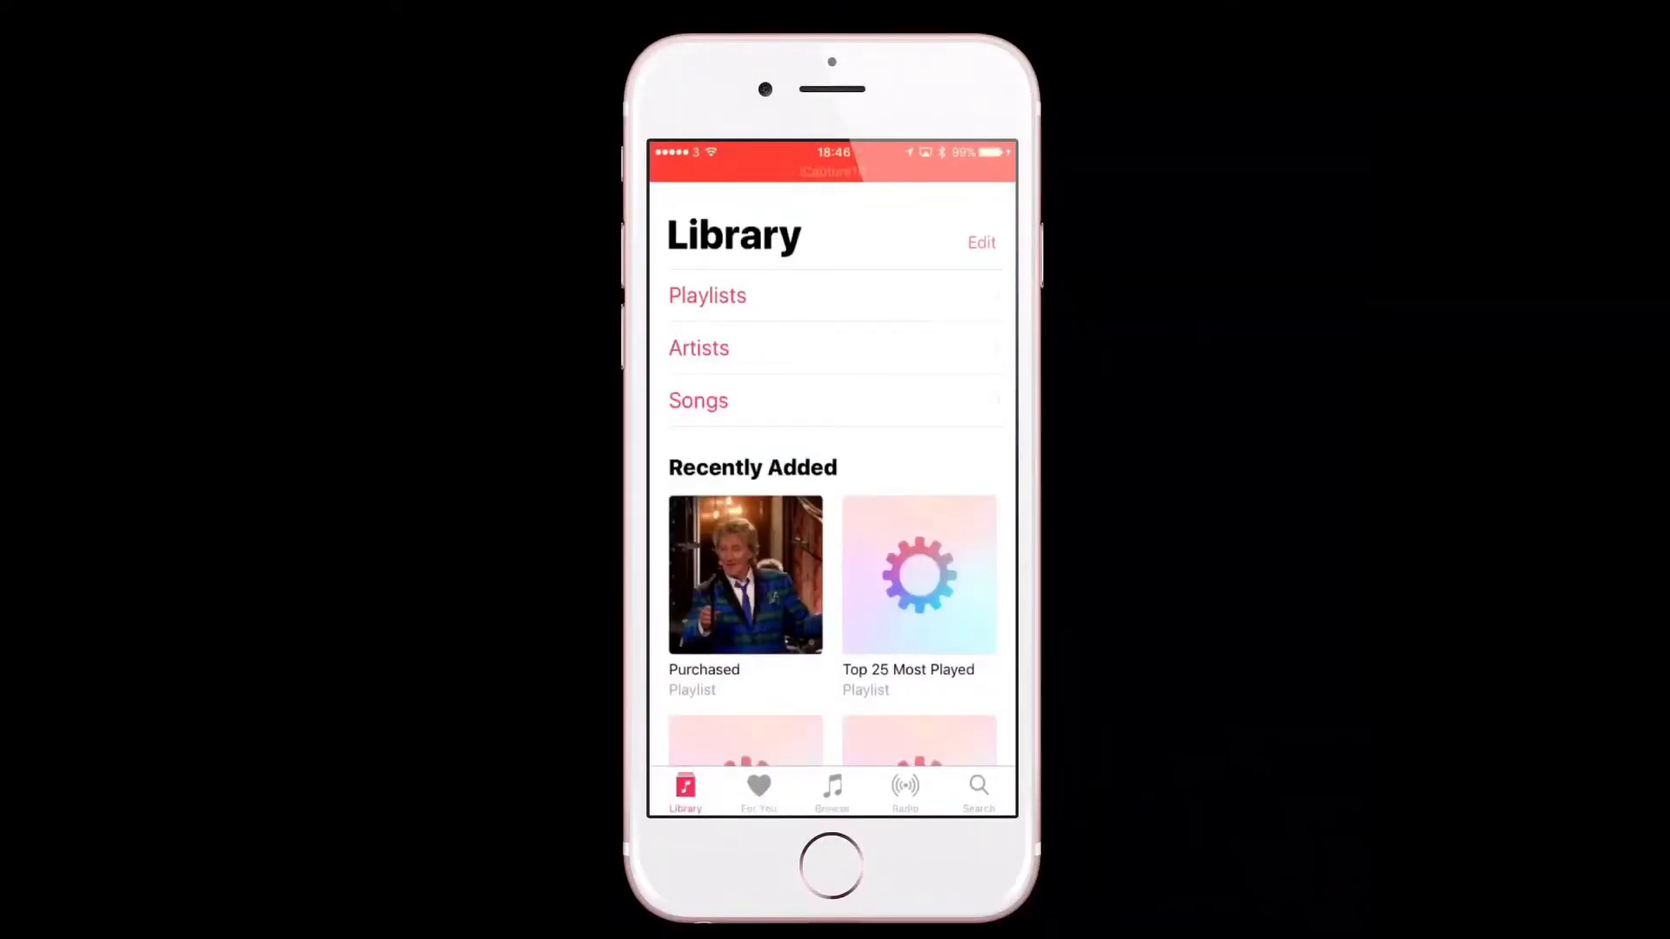
- Browse the Radio section and swipe through the featured shows
{"action": "left_click", "coordinate": [904, 788]}
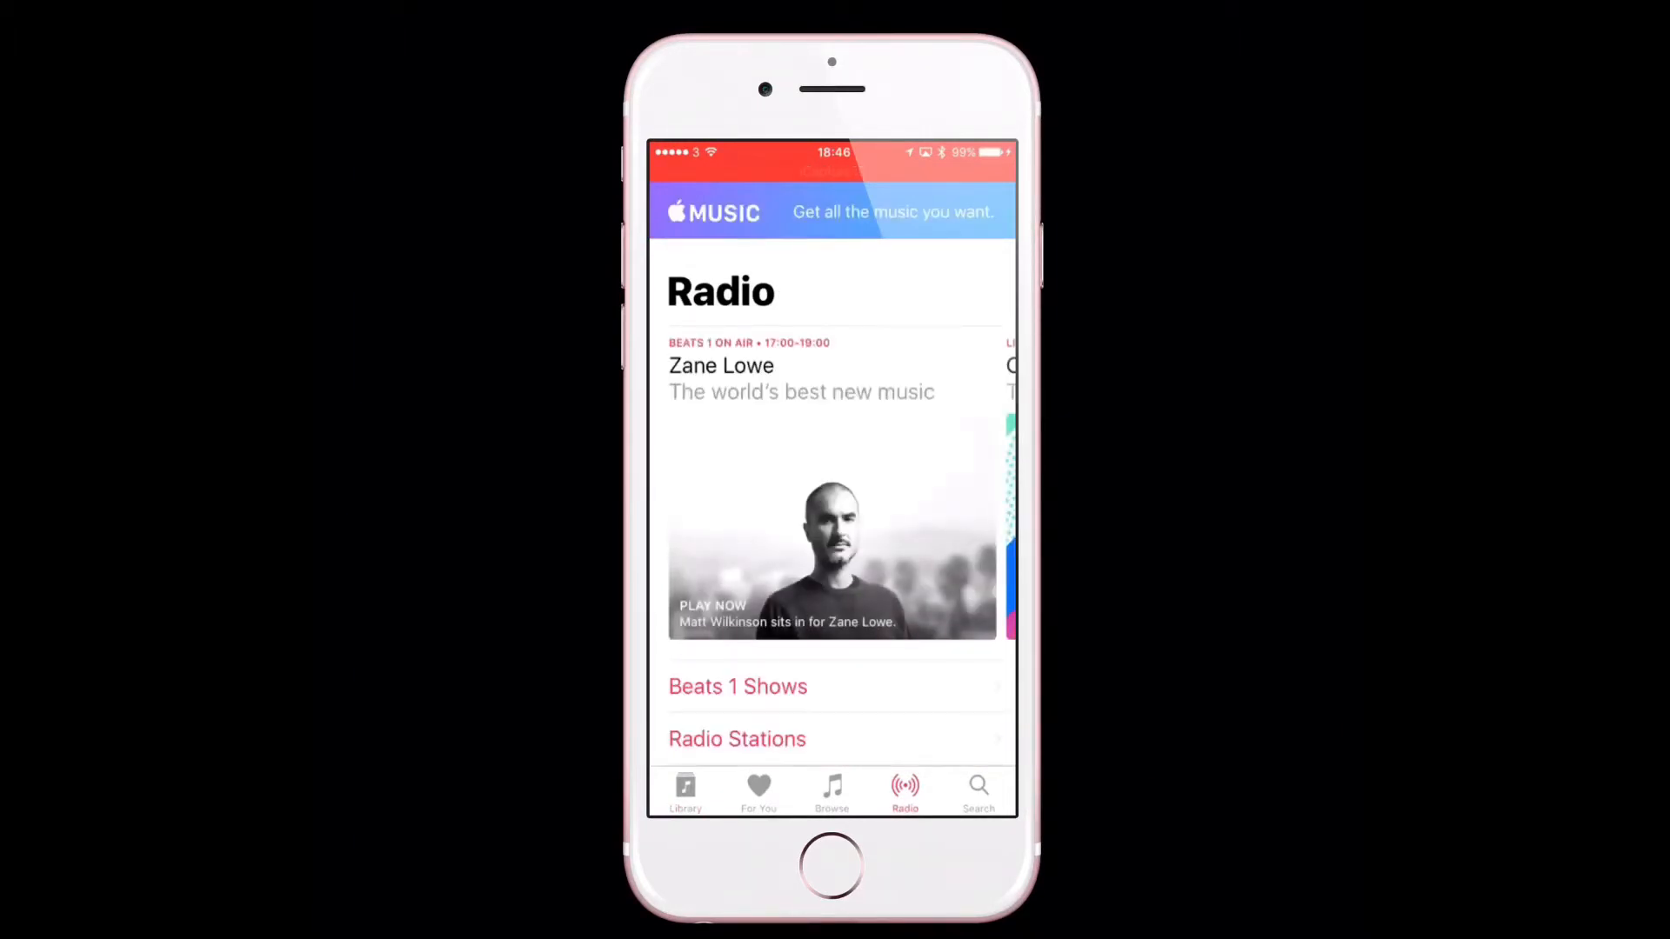
{"action": "left_click_drag", "start_coordinate": [905, 501], "coordinate": [693, 501]}
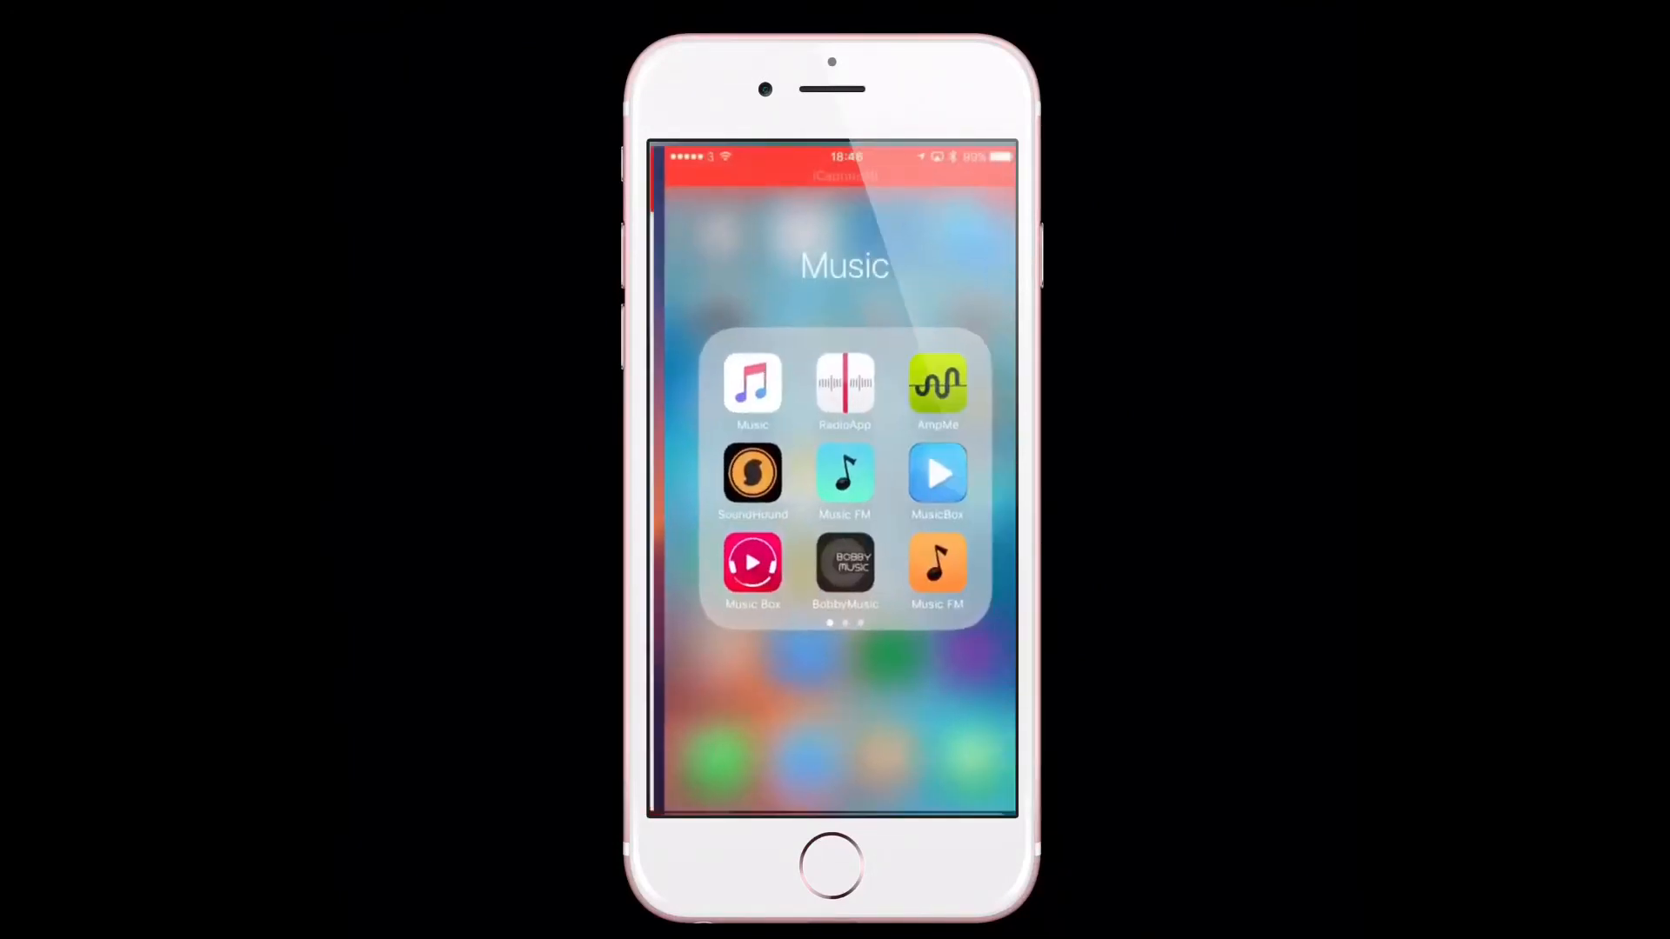
- Return to the Music app's Radio section and reach Featured Stations
{"action": "left_click", "coordinate": [753, 383]}
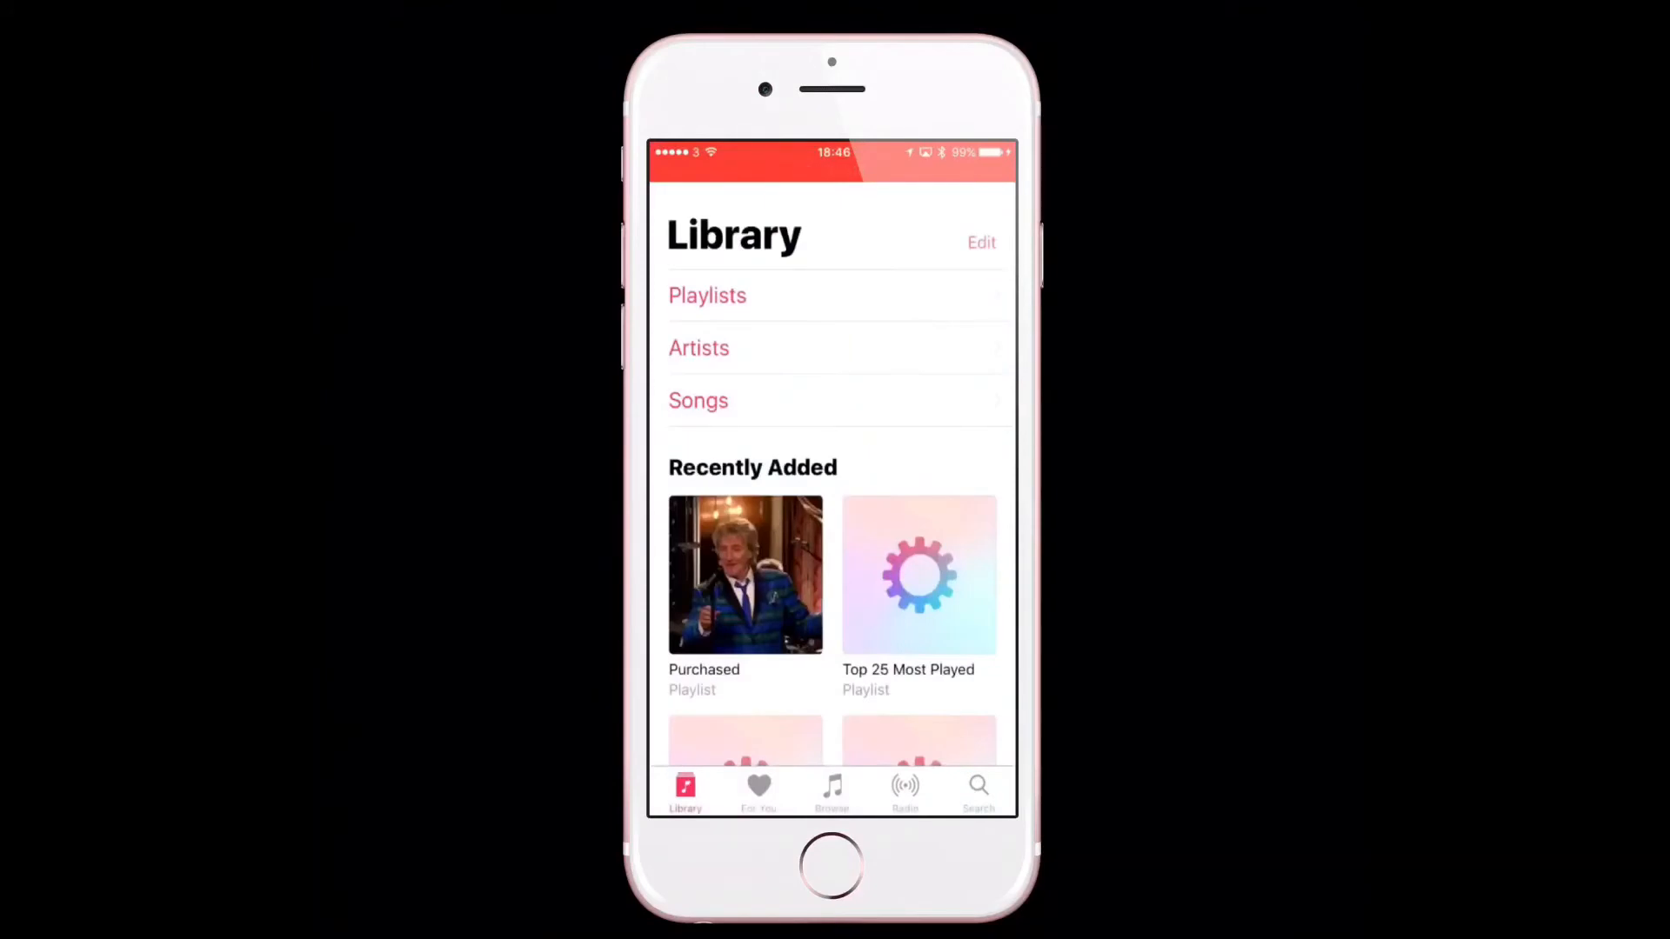
{"action": "left_click", "coordinate": [905, 788]}
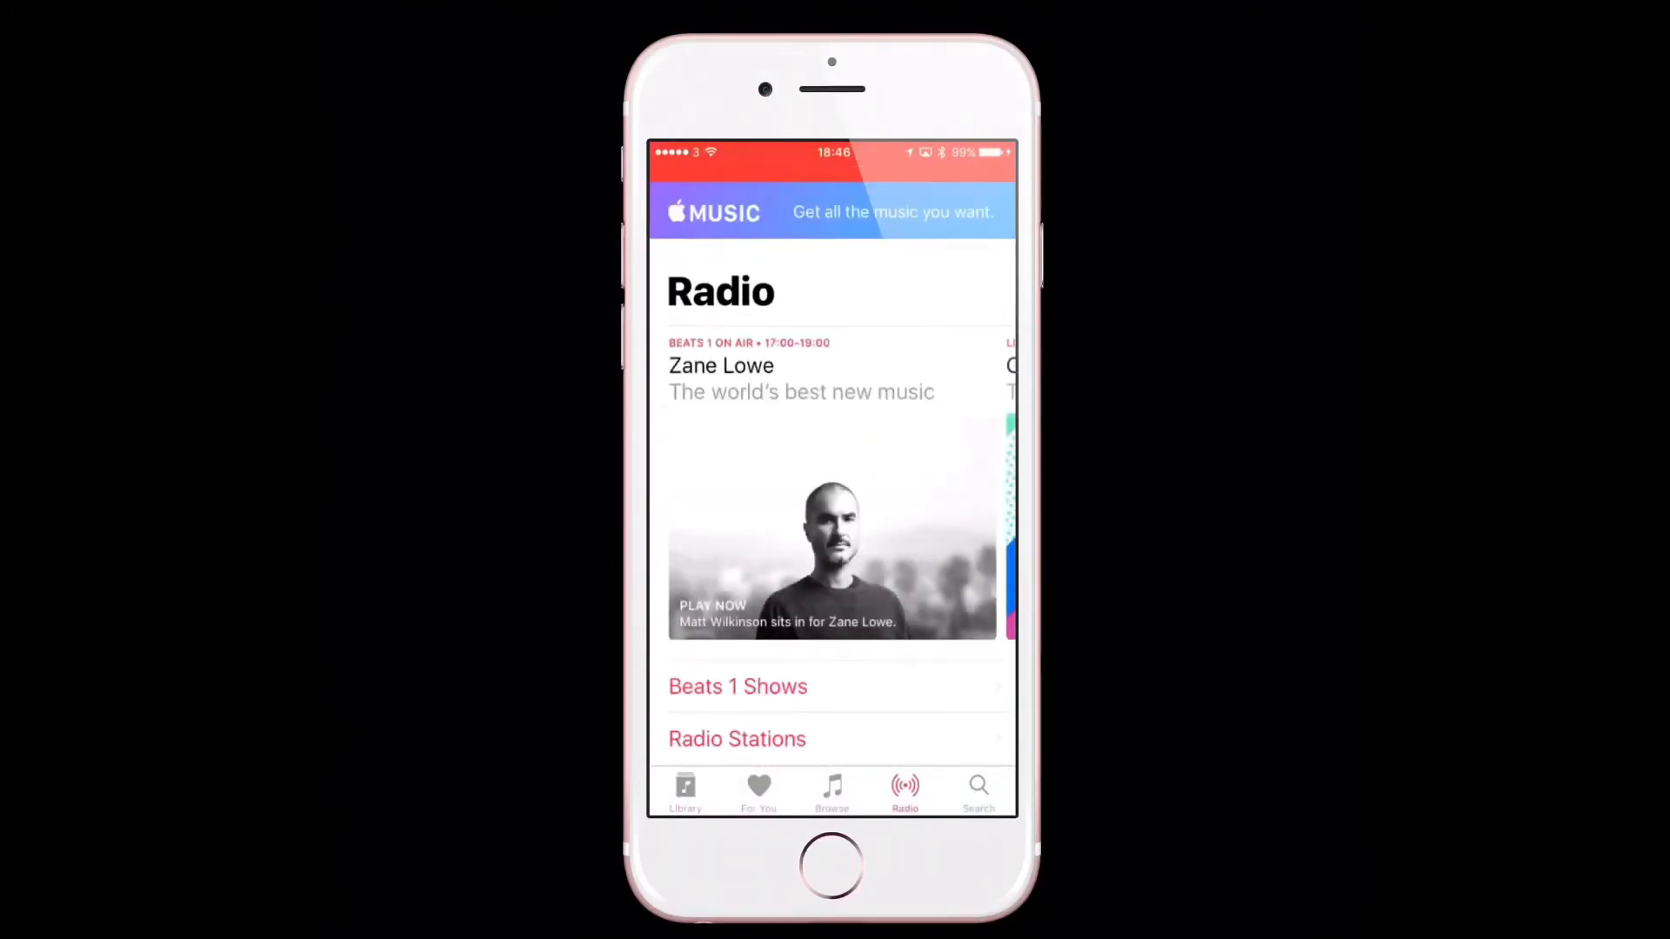
{"action": "scroll", "scroll_direction": "down", "scroll_amount": 3}
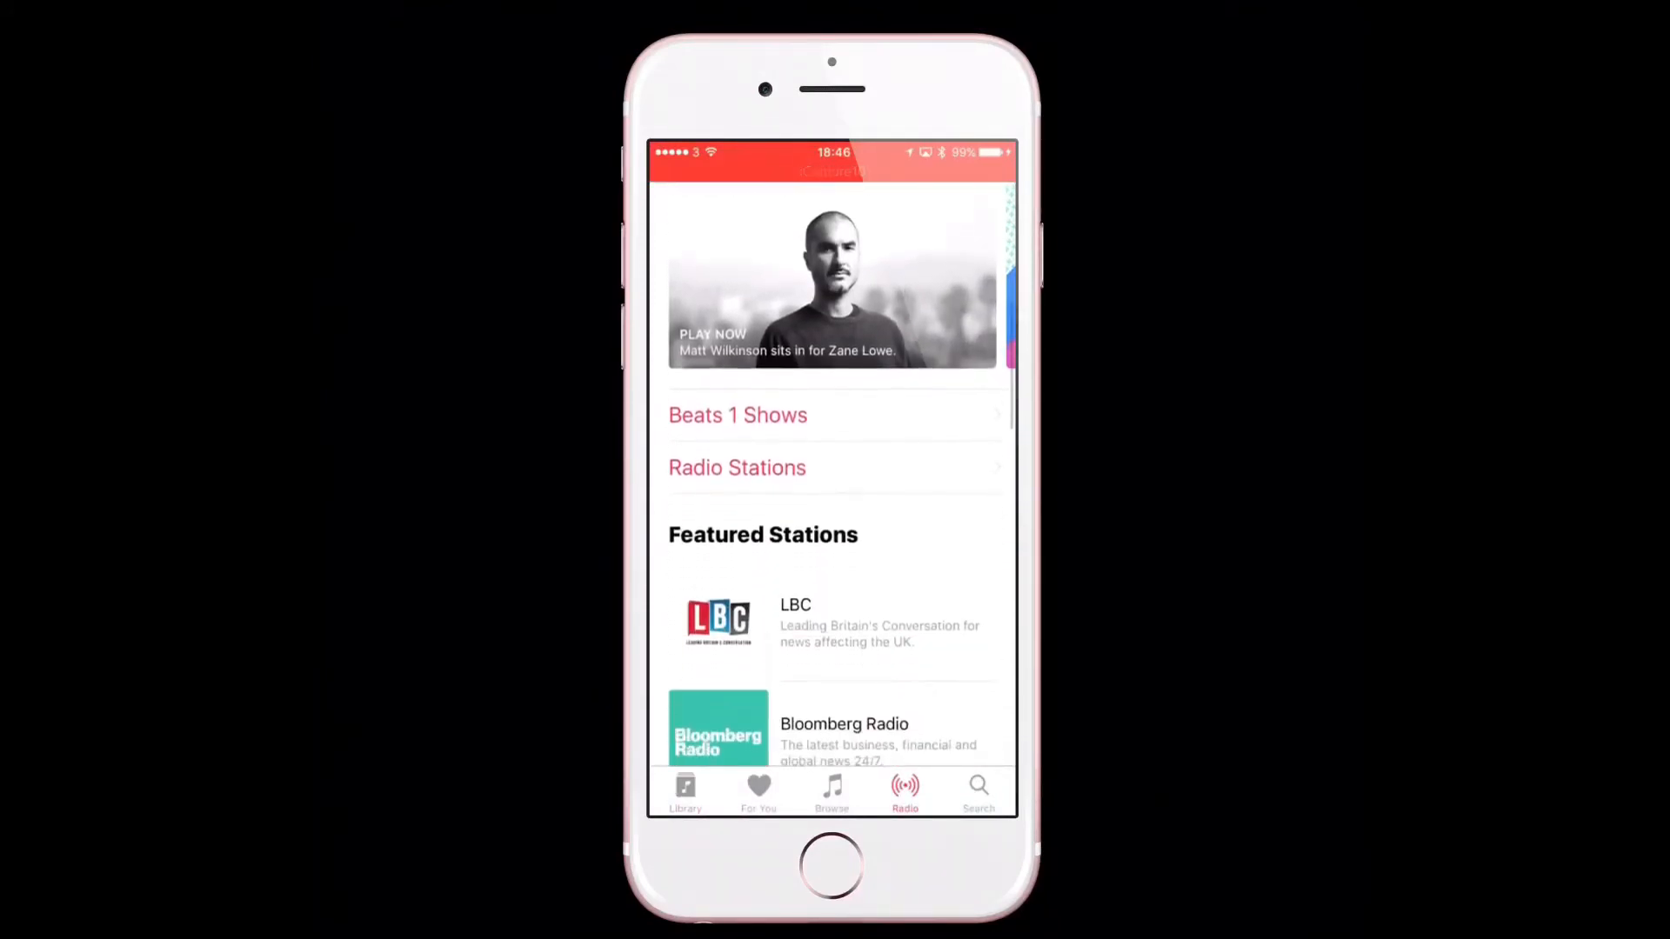
- Start Bloomberg Radio briefly, then switch to the LBC station
{"action": "left_click", "coordinate": [845, 723]}
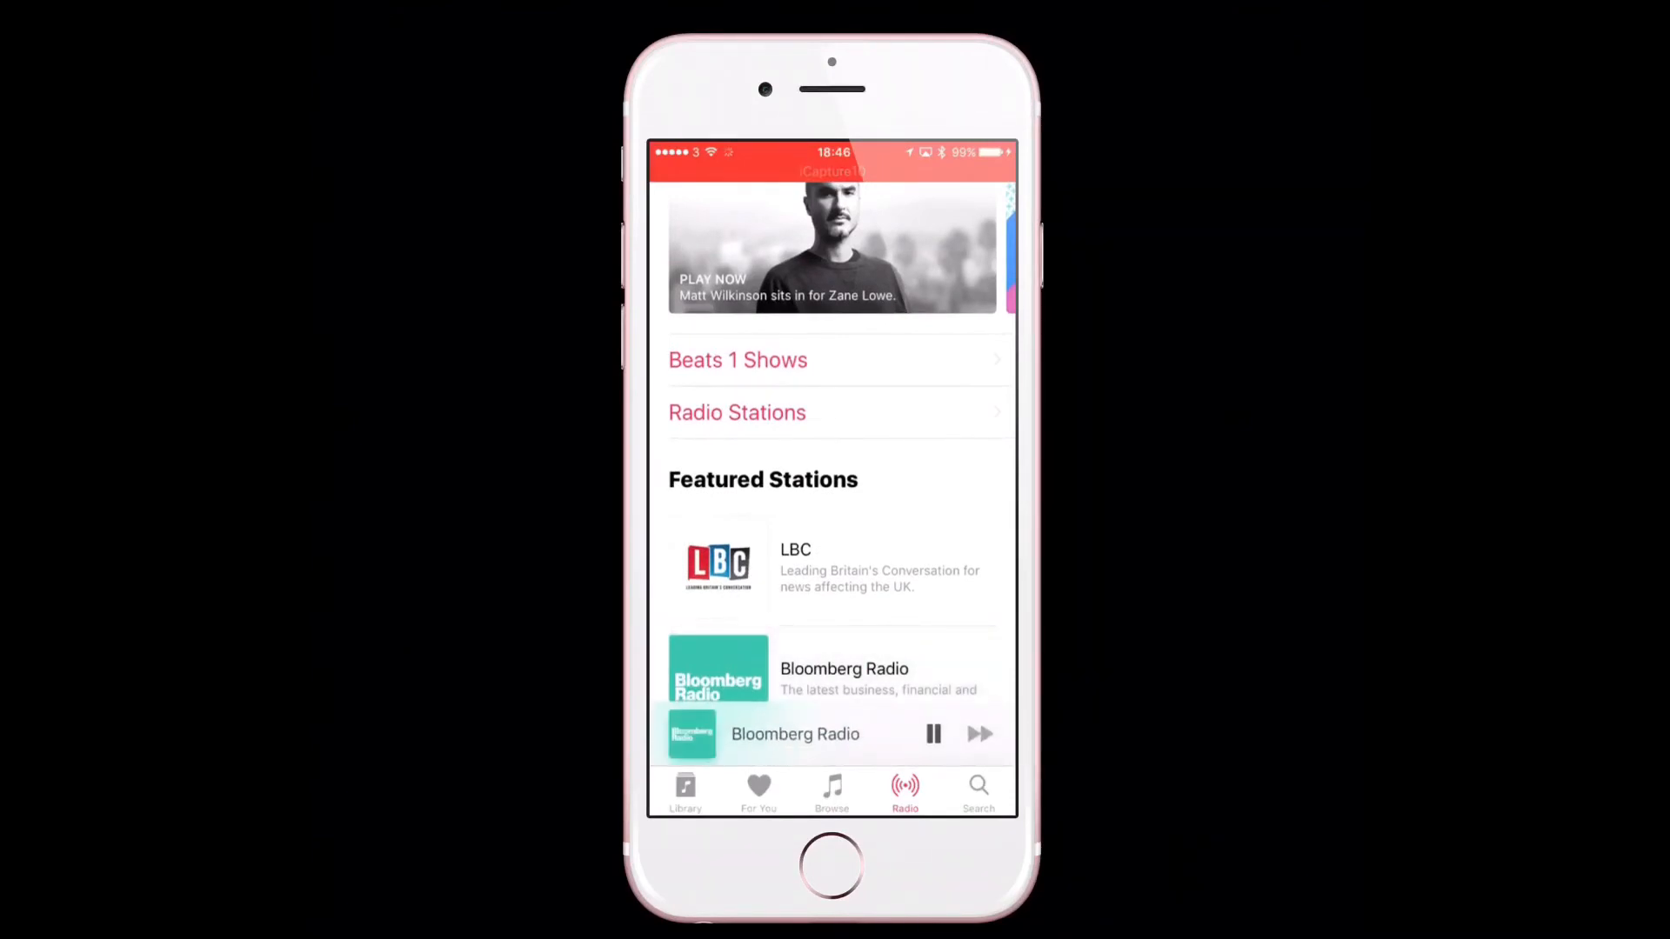
{"action": "left_click", "coordinate": [934, 734]}
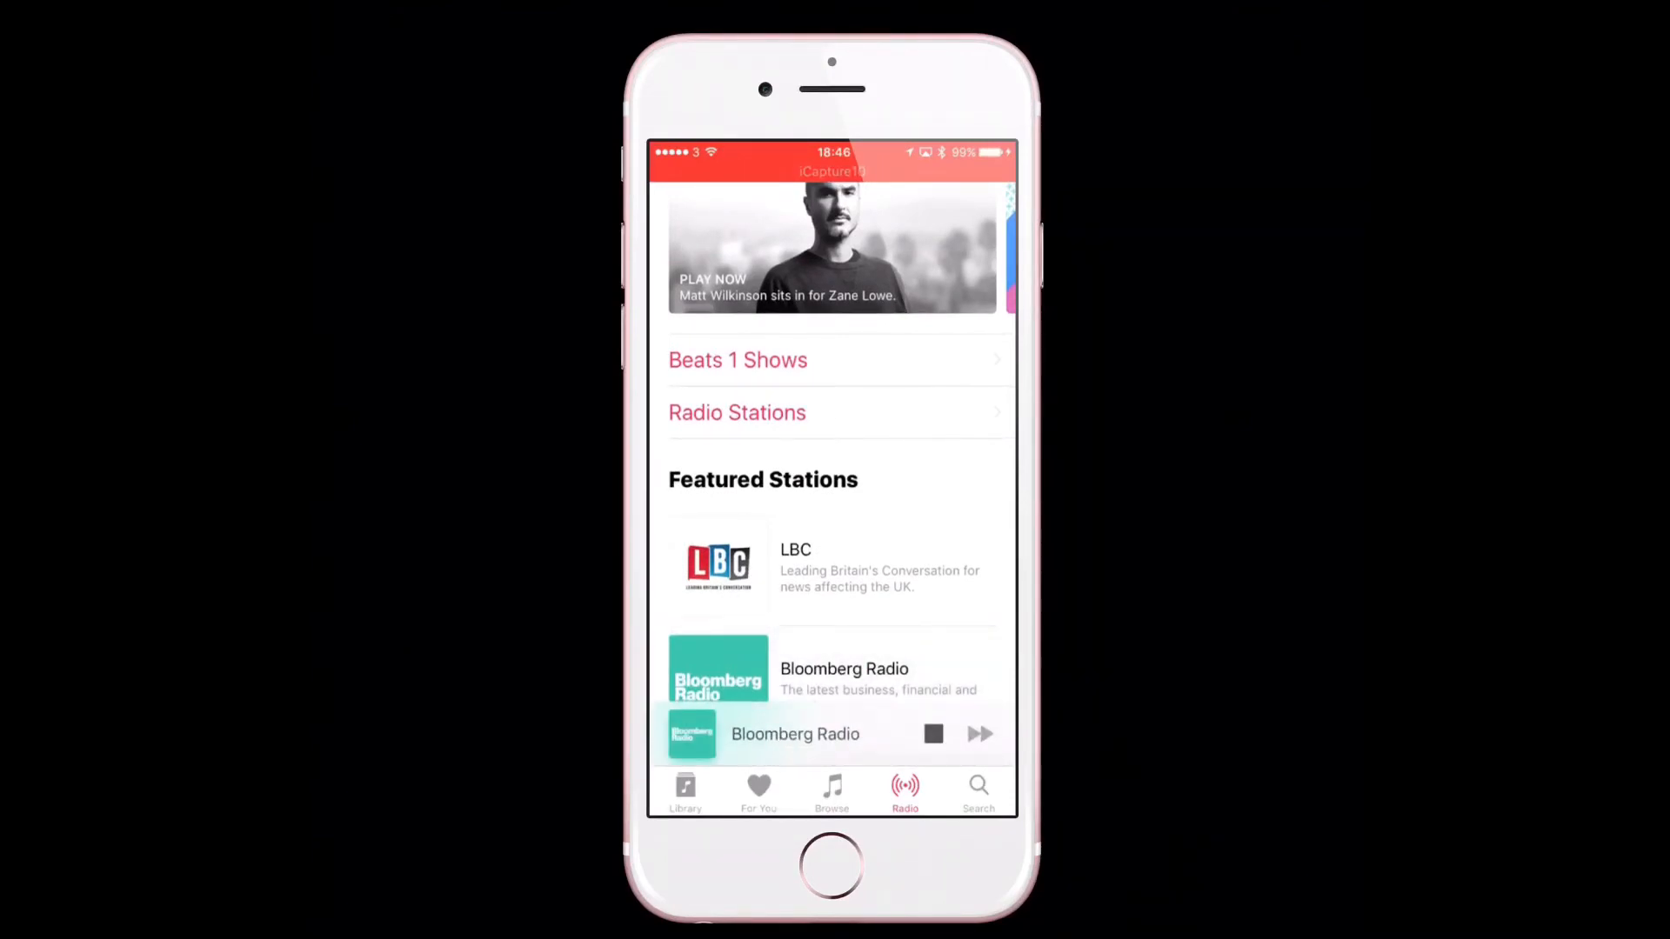
{"action": "left_click", "coordinate": [832, 566]}
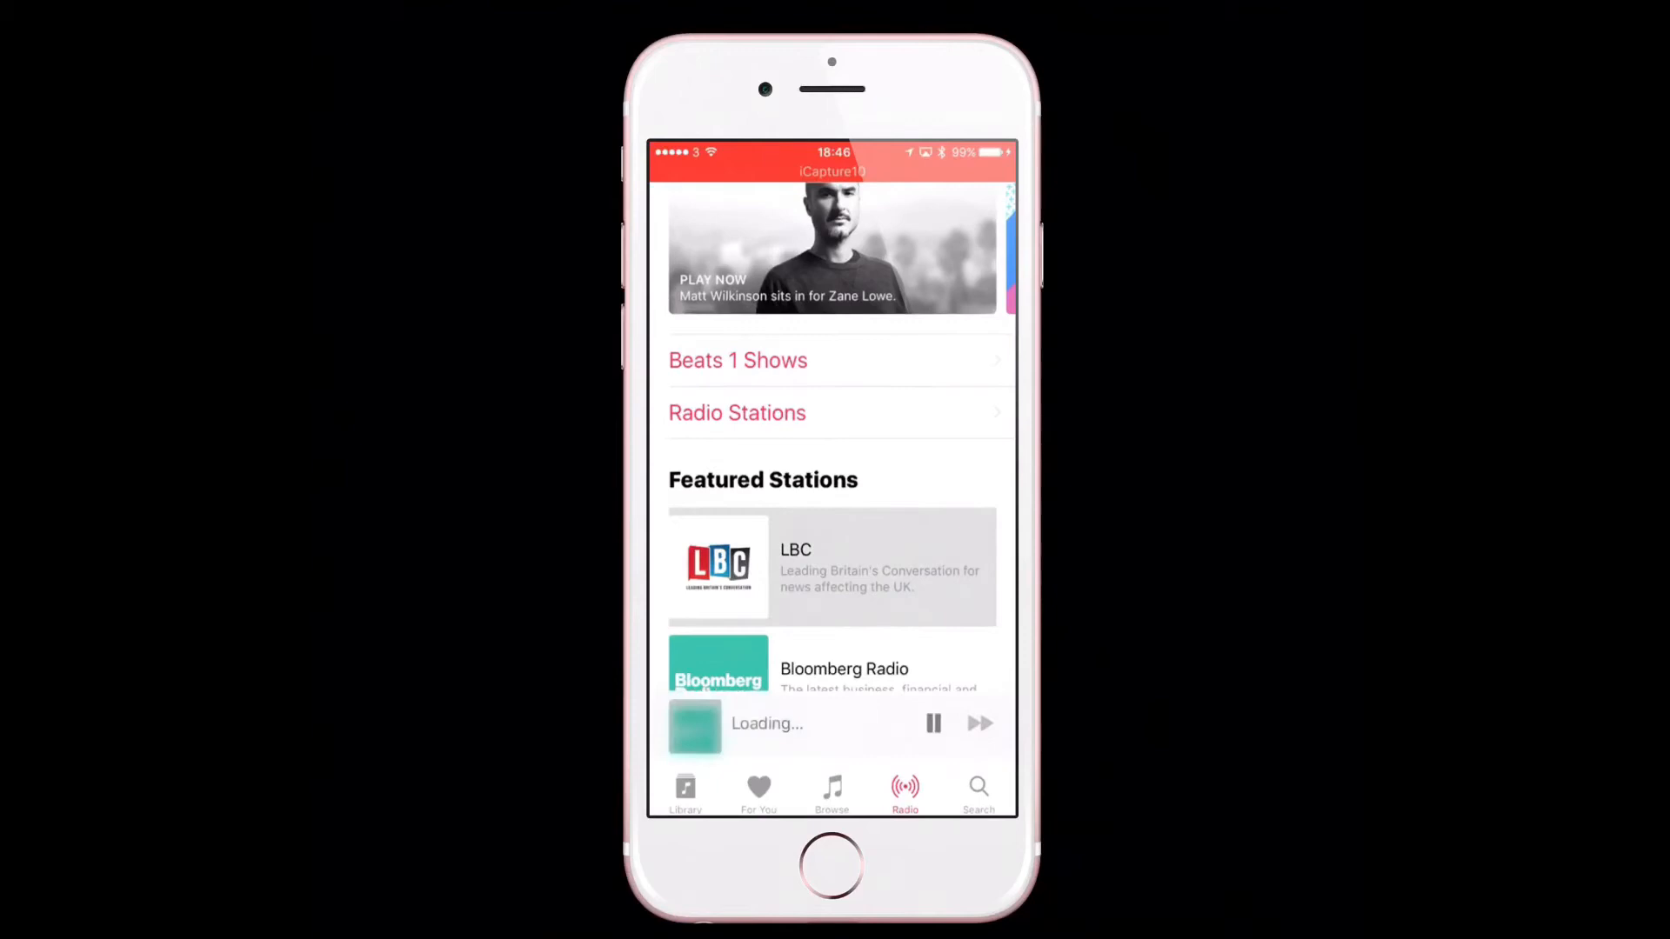
- View LBC full-screen in Now Playing, dismiss the tip and stop the stream
{"action": "left_click", "coordinate": [831, 565]}
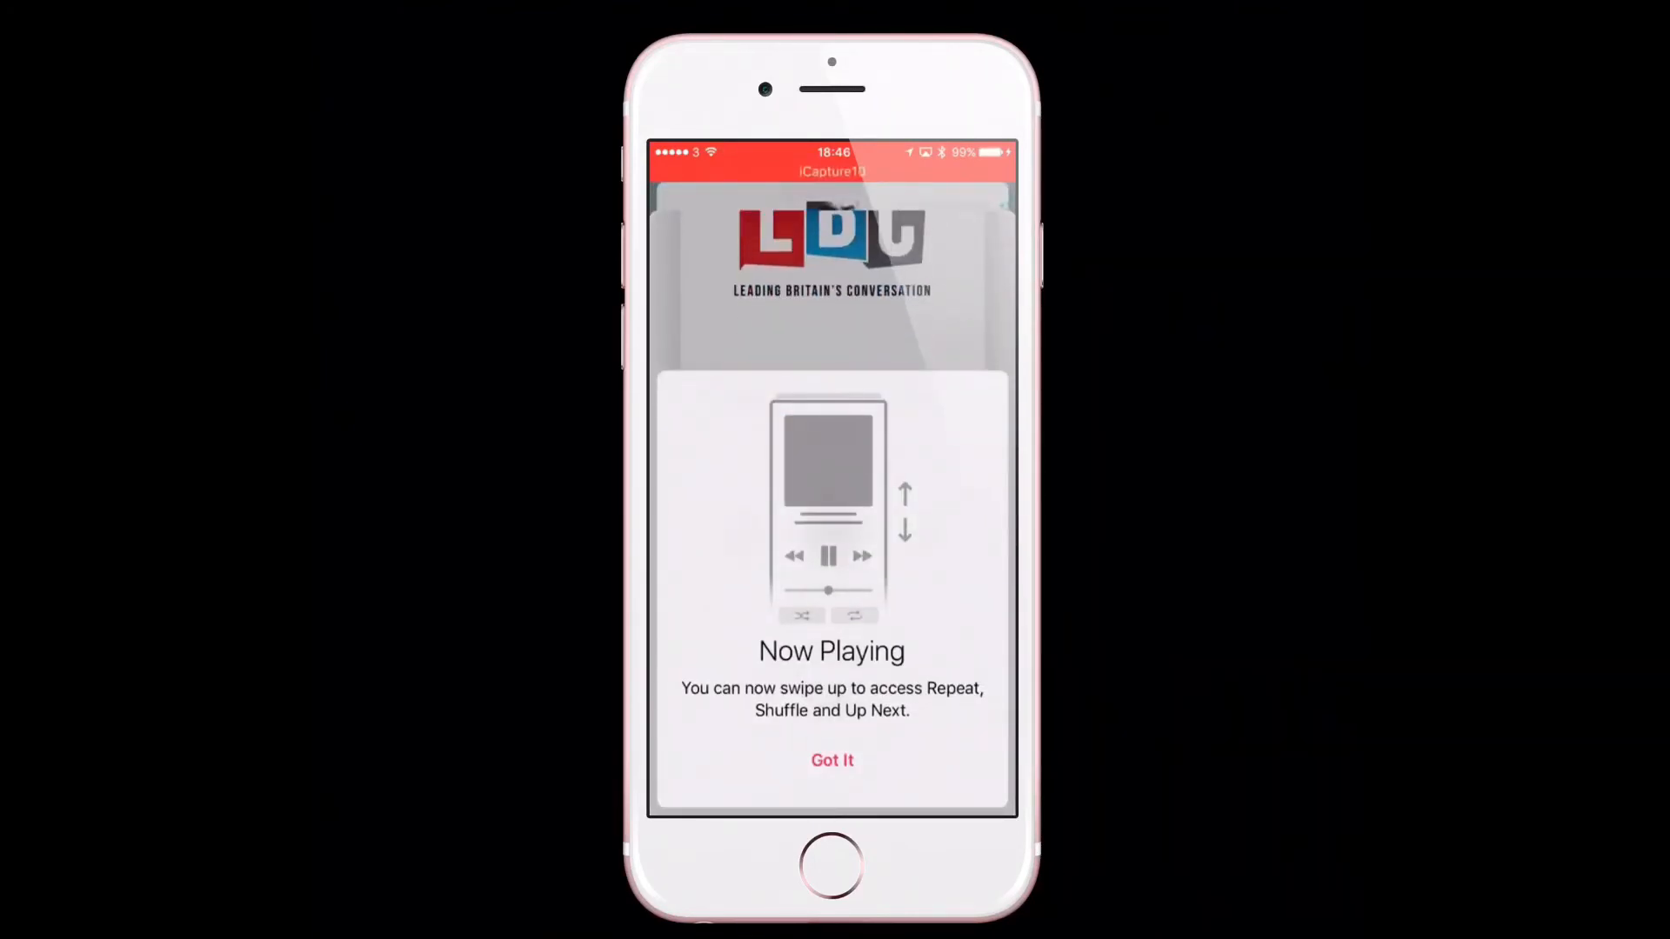
{"action": "left_click", "coordinate": [831, 760]}
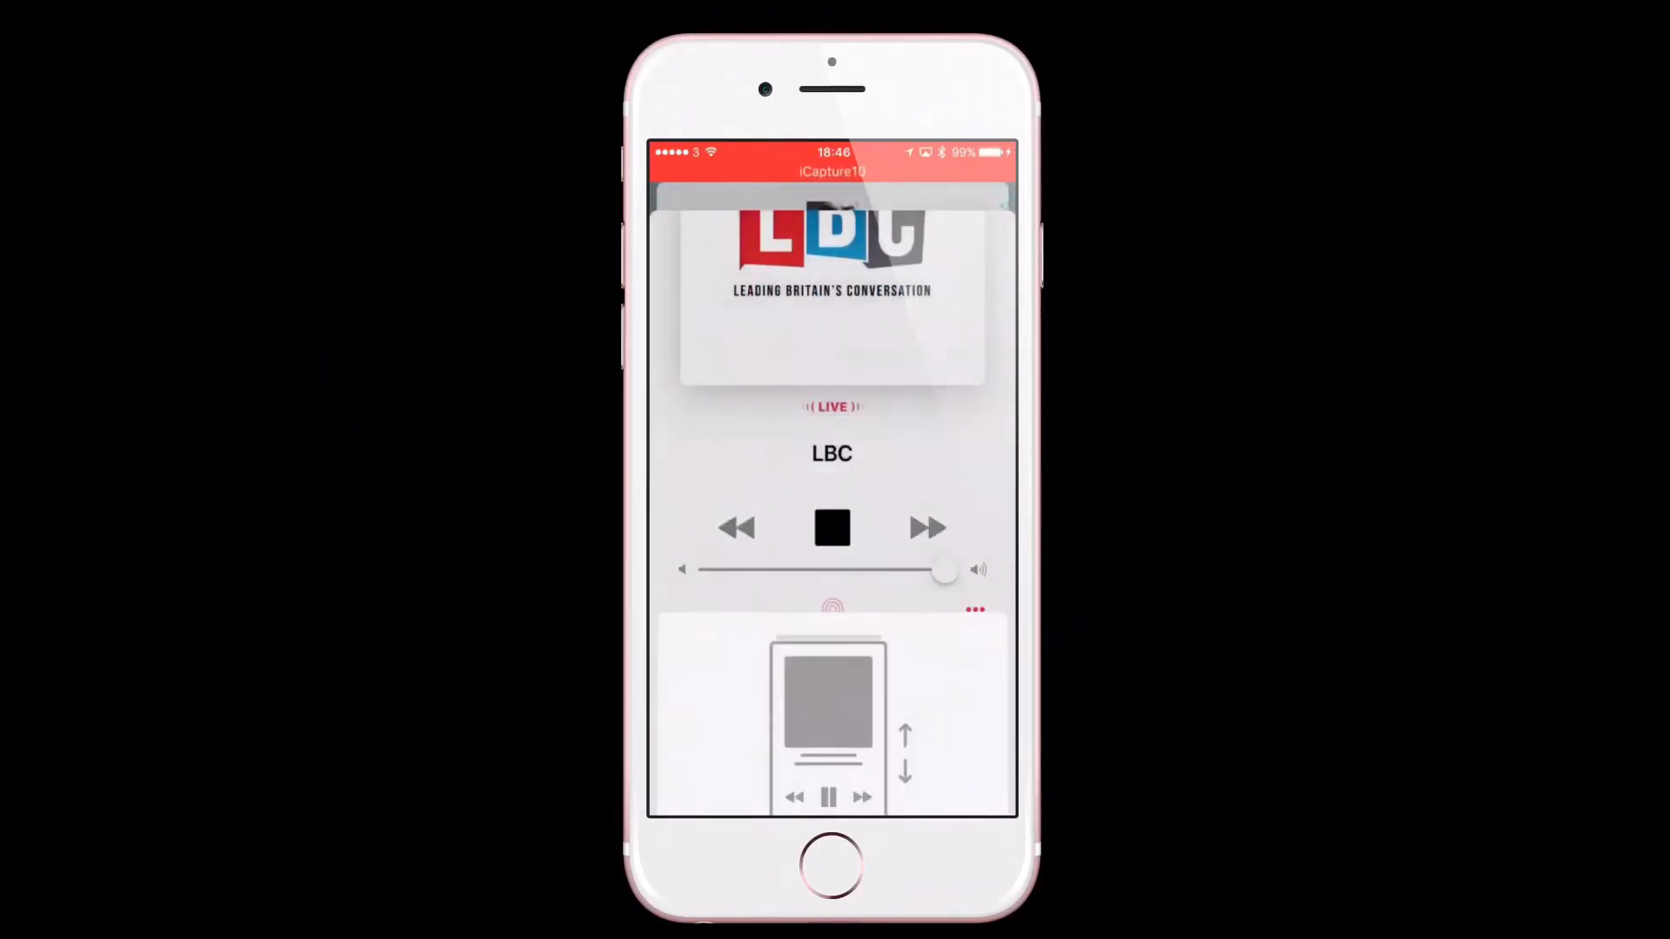
{"action": "left_click", "coordinate": [832, 529]}
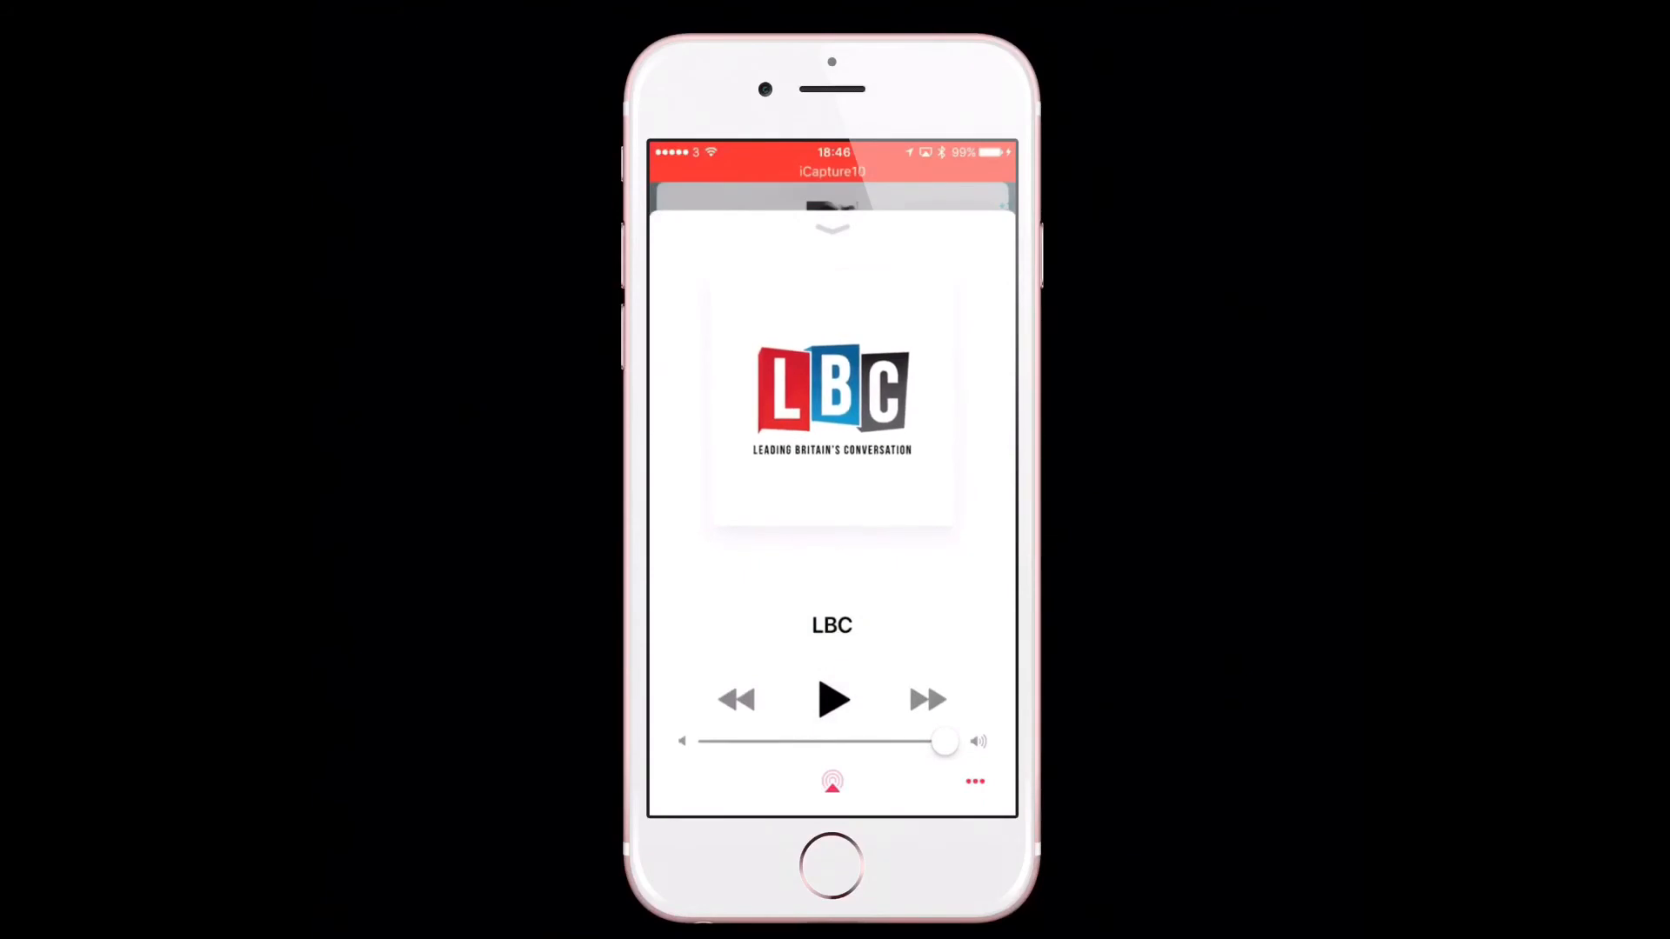
- Collapse the player and scroll the genre stations toward Classic Rock
{"action": "left_click", "coordinate": [832, 225]}
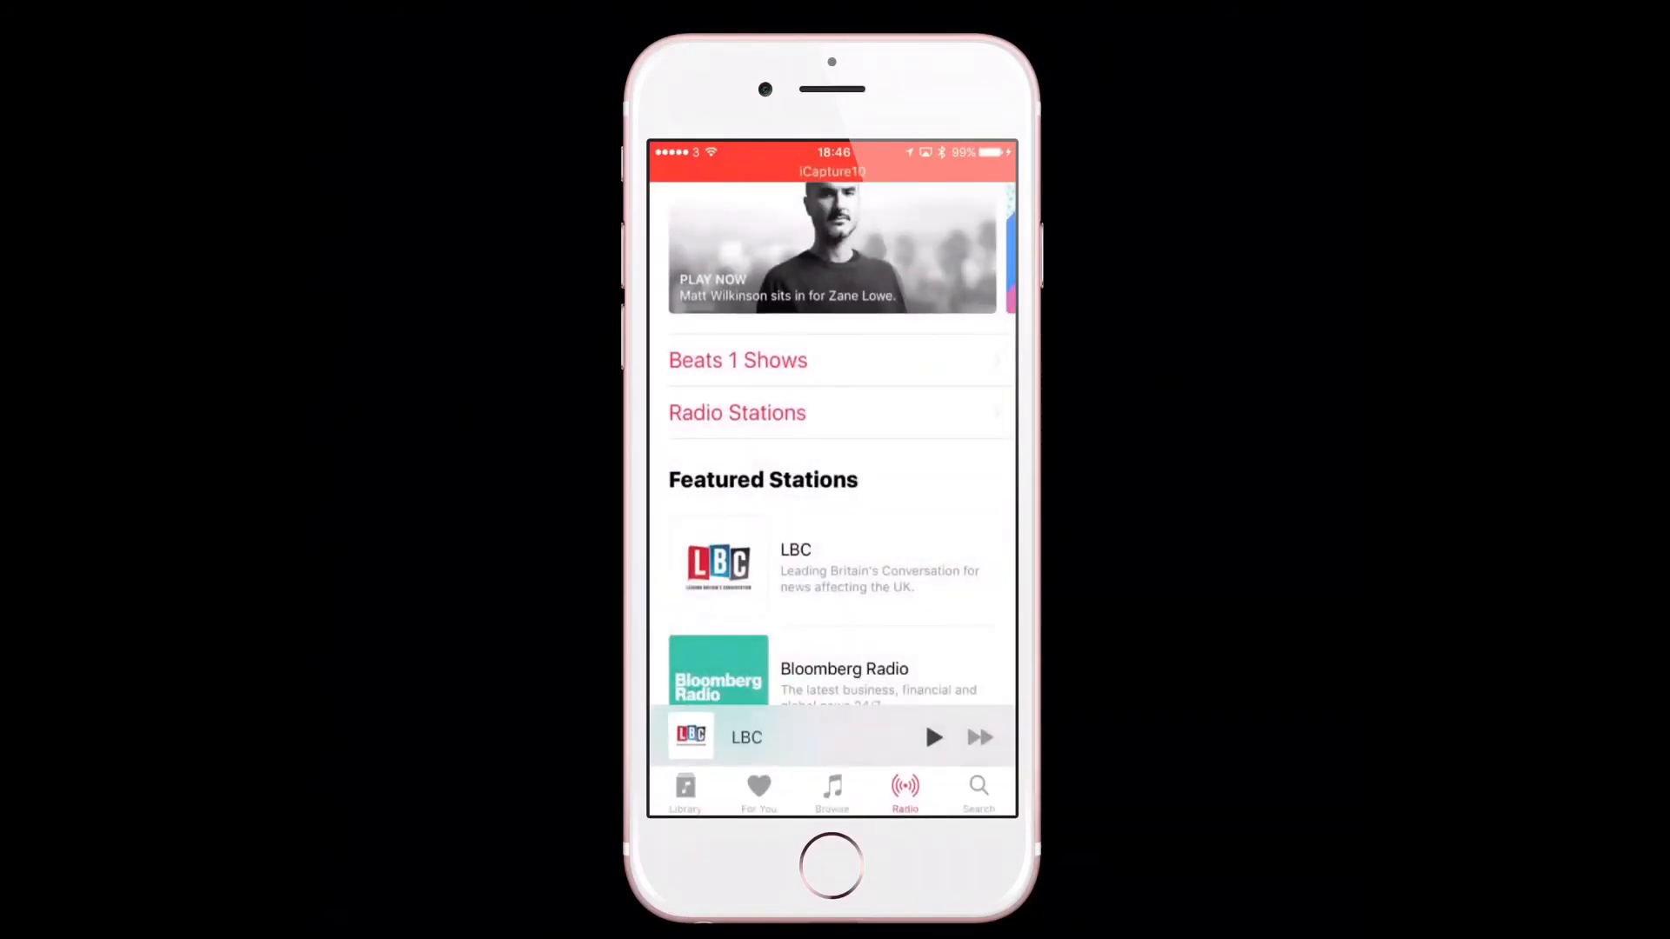
{"action": "scroll", "scroll_direction": "down", "scroll_amount": 3}
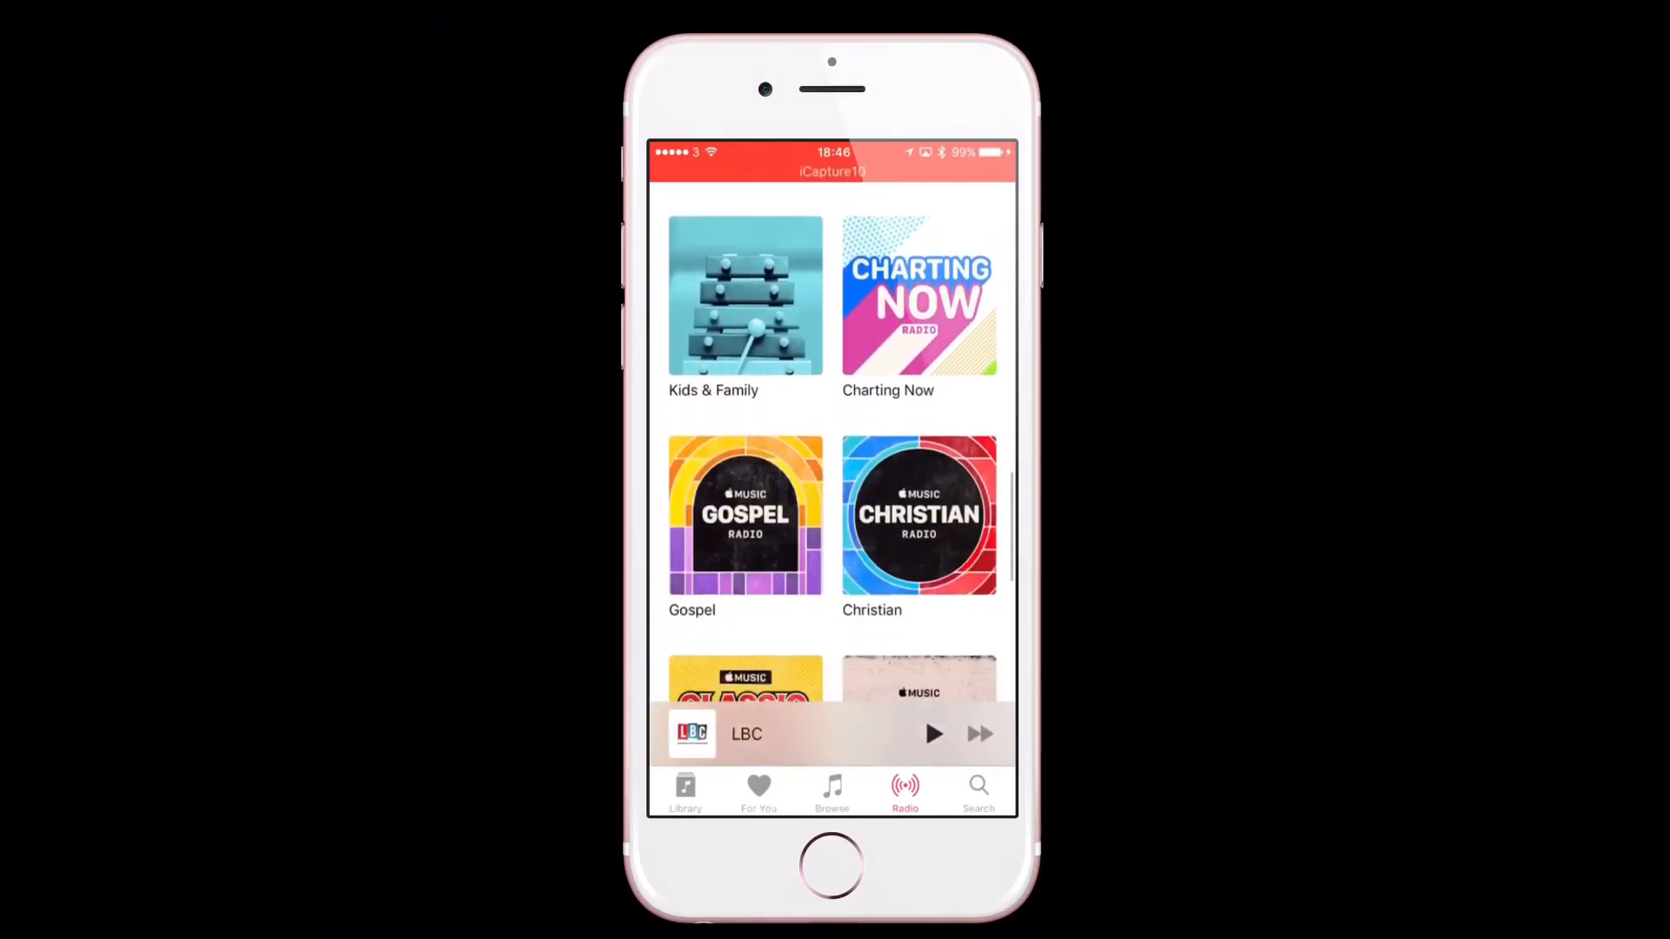
{"action": "scroll", "scroll_direction": "down", "scroll_amount": 3}
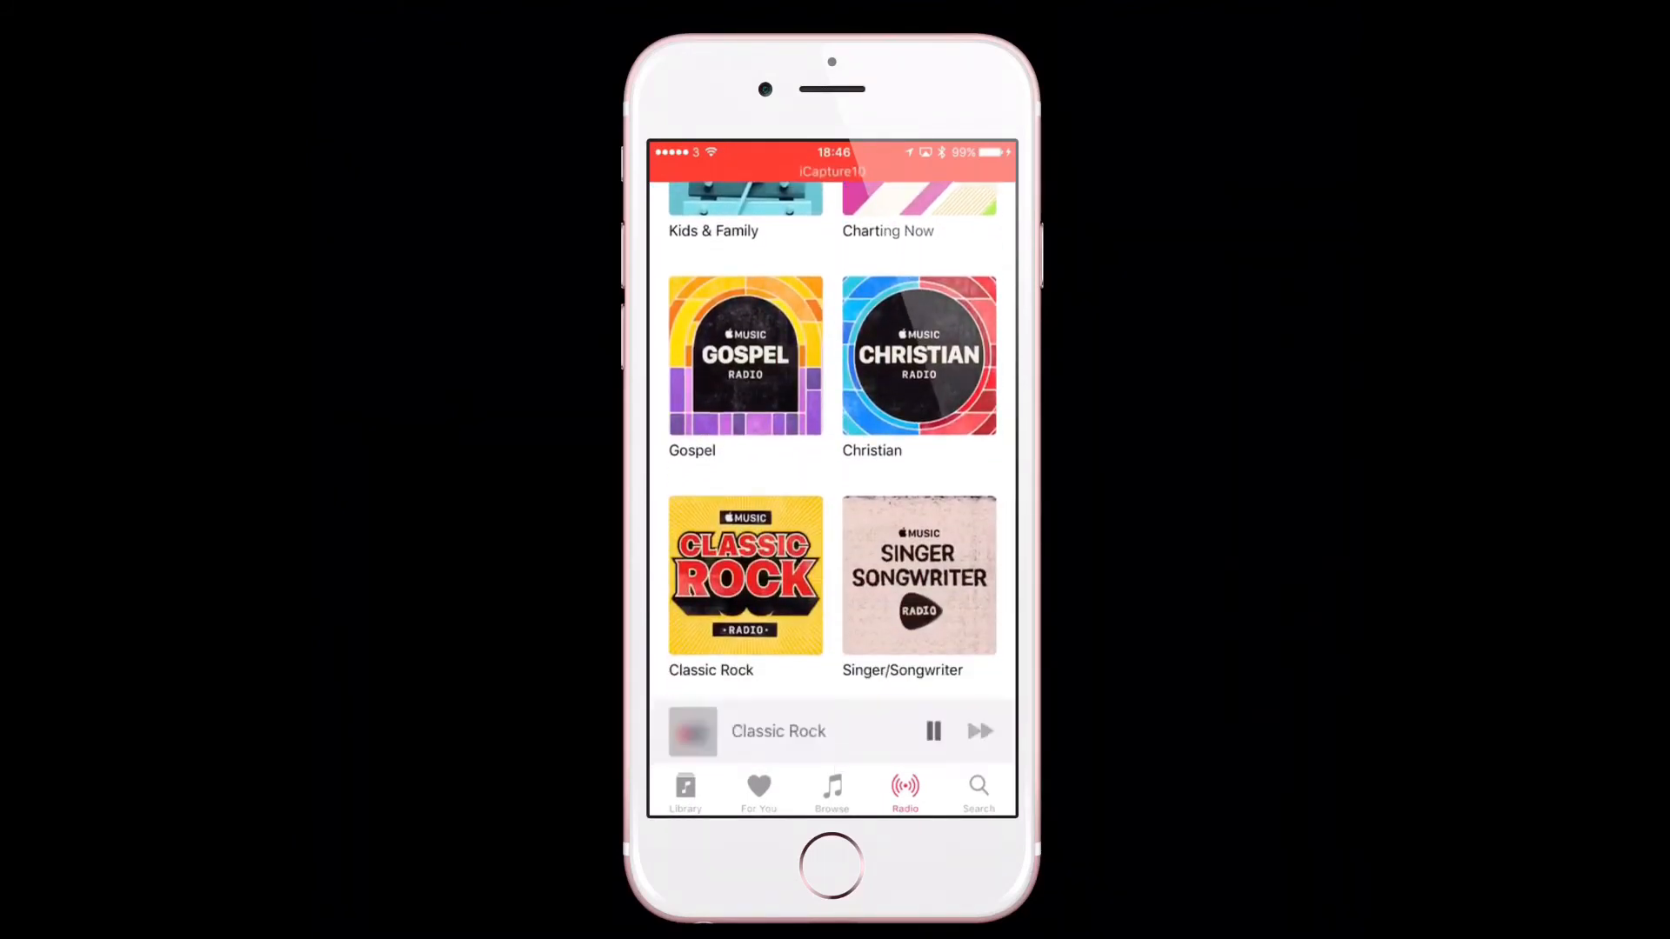